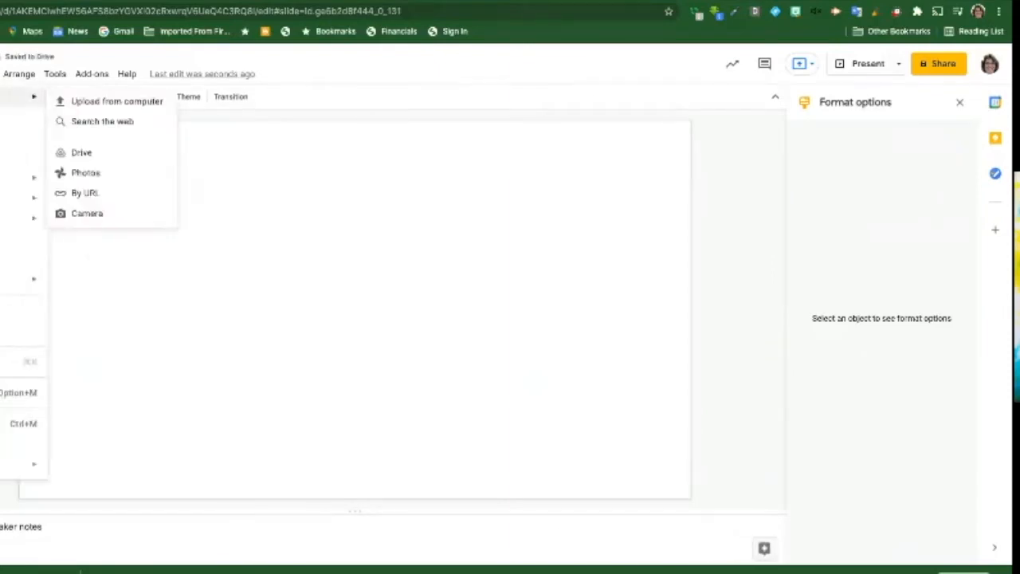
# Insert shark photos onto the slide from a web image search for 'sharks'
pyautogui.click(102, 121)
pyautogui.write('sharks')
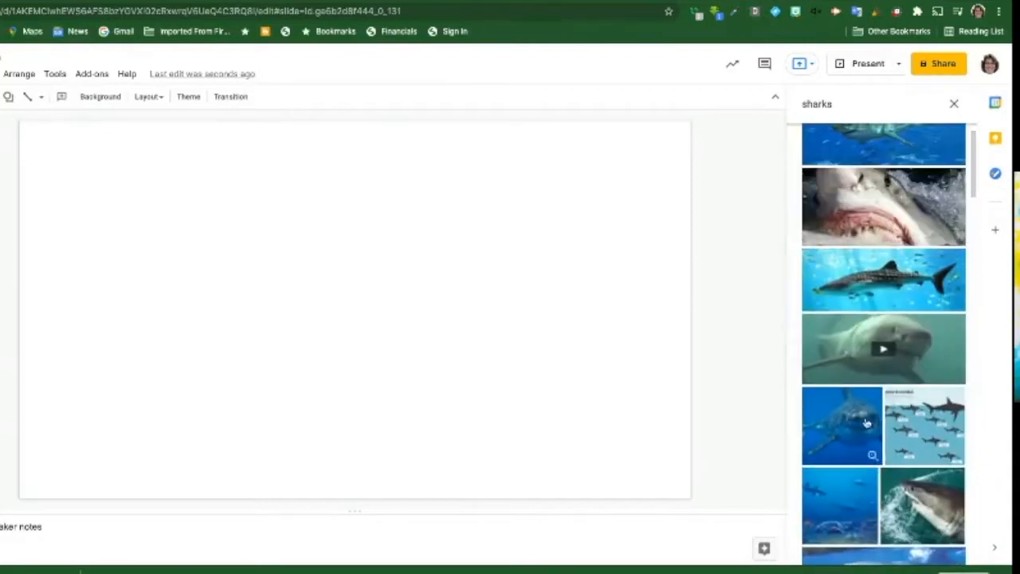
pyautogui.click(842, 422)
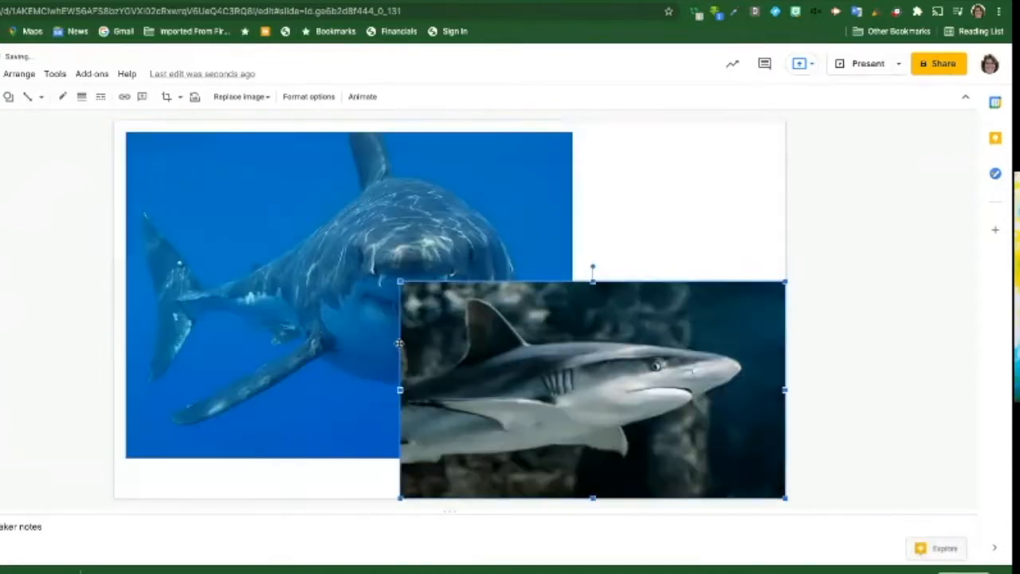
# Shrink the grey shark photo and place it over the blue shark's middle
pyautogui.moveTo(593, 390); pyautogui.dragTo(602, 405)
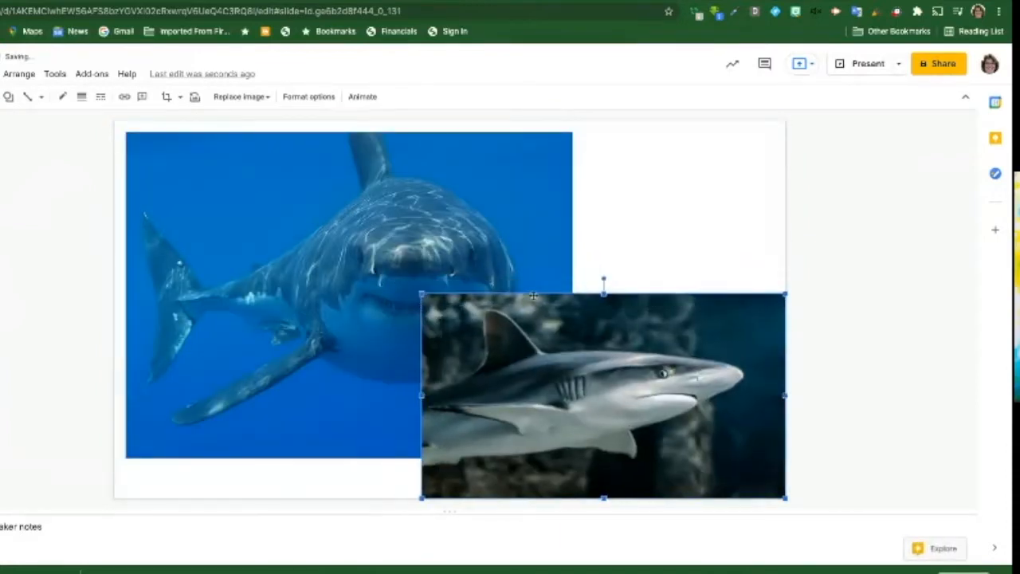
pyautogui.moveTo(602, 395); pyautogui.dragTo(575, 298)
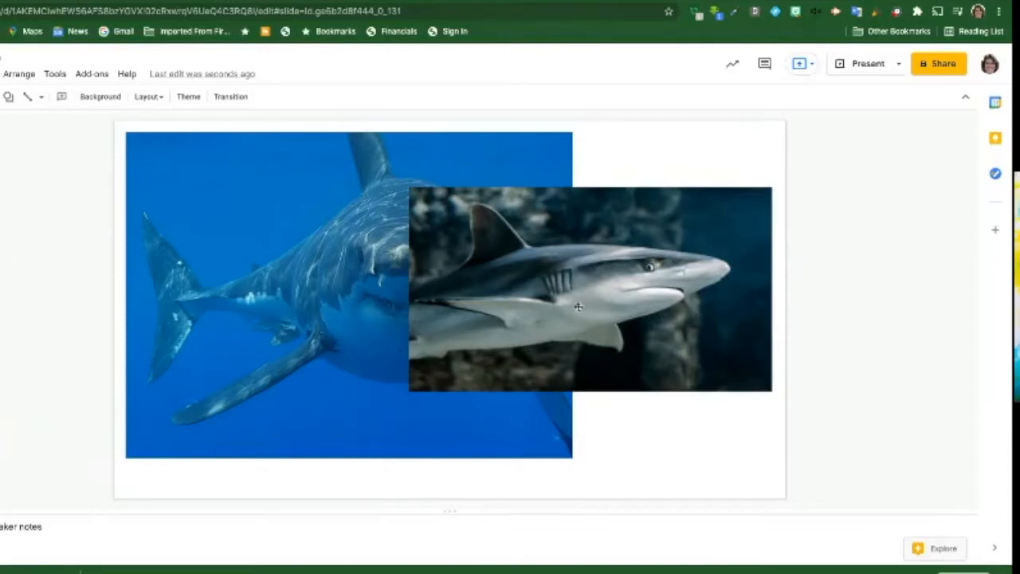
pyautogui.moveTo(197, 267)
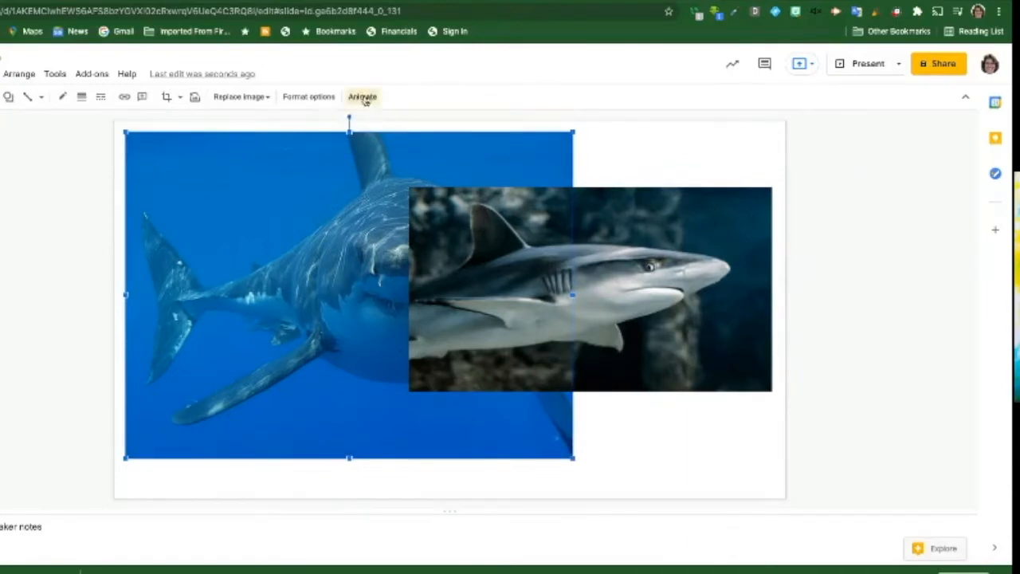
# Animate the blue shark photo to fade in on click and adjust its speed
pyautogui.click(362, 97)
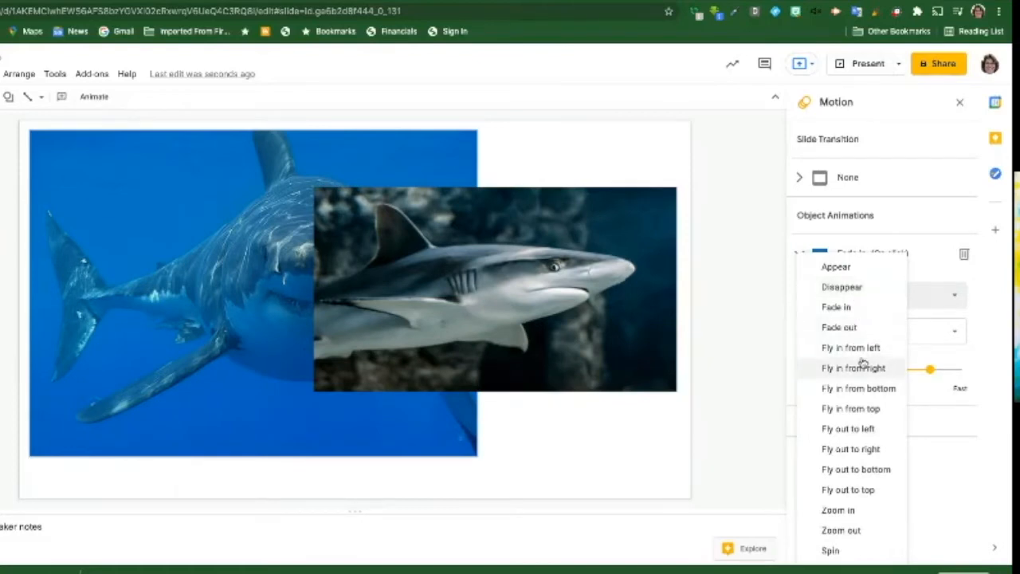
pyautogui.moveTo(859, 357)
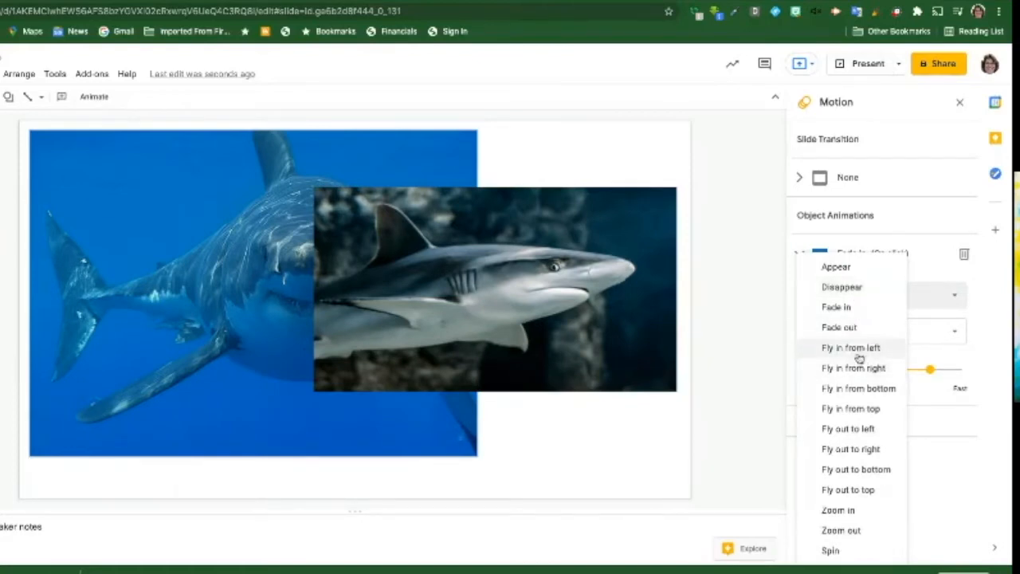
pyautogui.moveTo(836, 268)
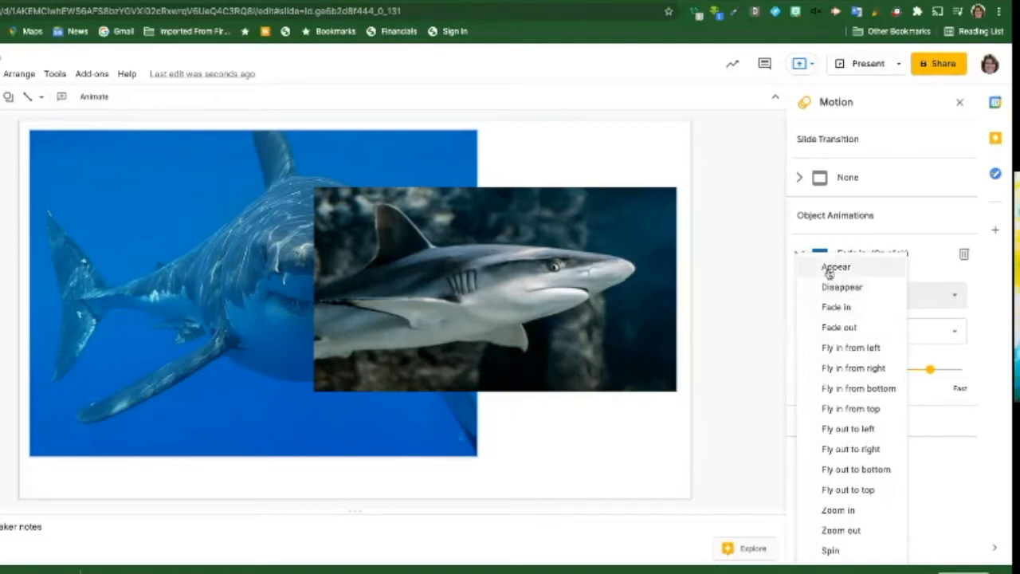
pyautogui.click(836, 307)
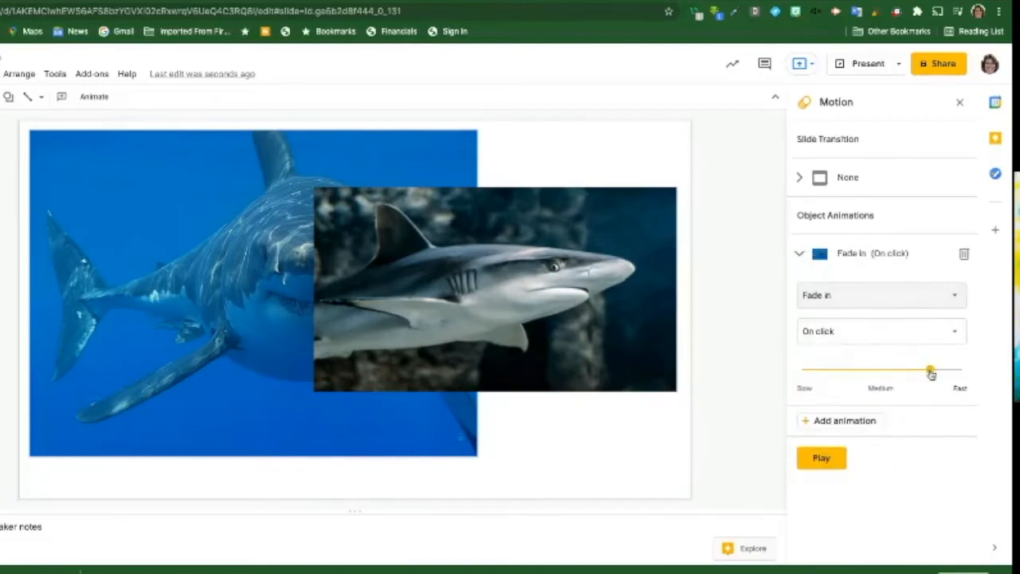
pyautogui.moveTo(931, 373); pyautogui.dragTo(885, 373)
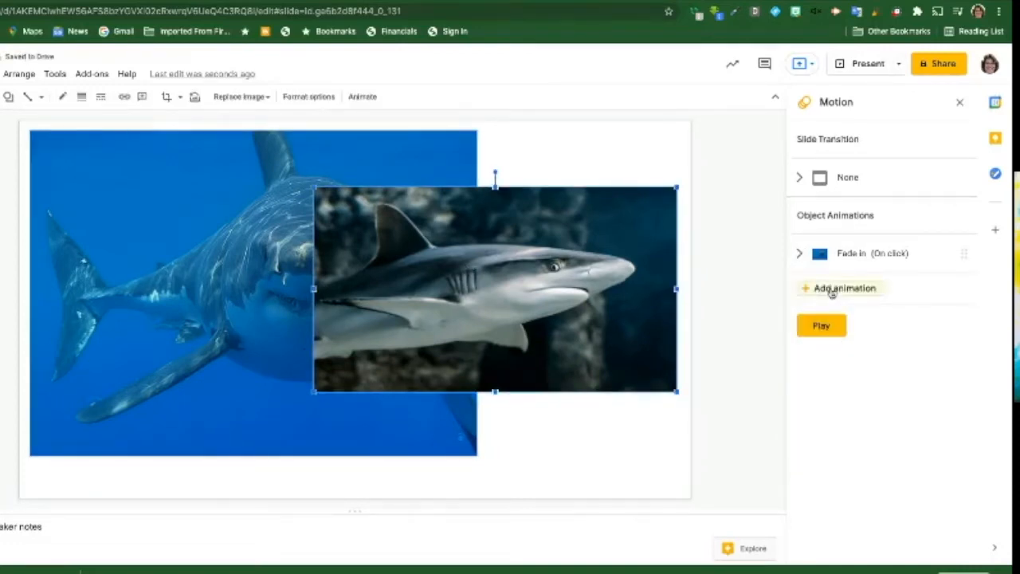
# Animate the grey shark to fly in from bottom at medium speed, then play the animations
pyautogui.click(845, 287)
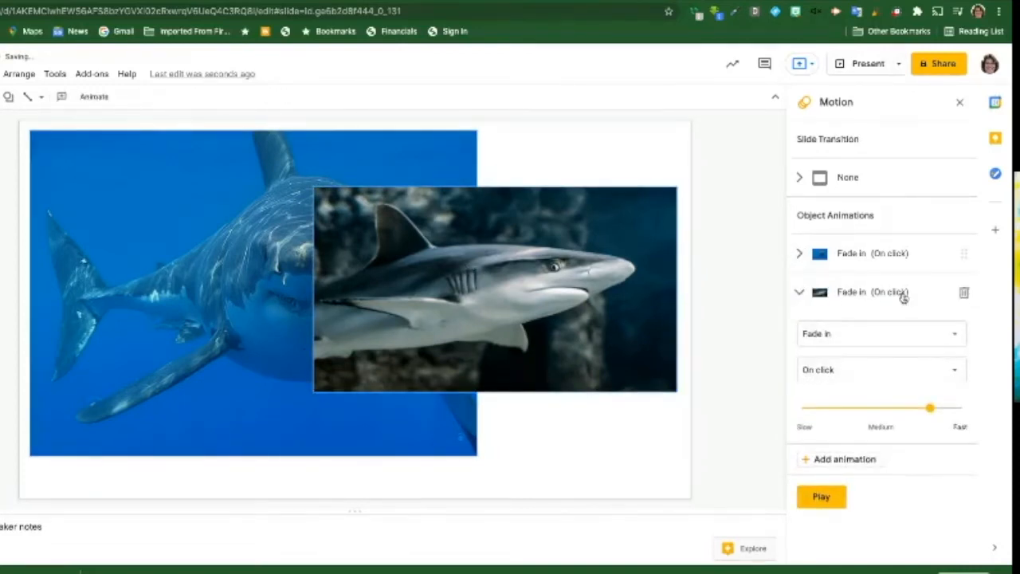
pyautogui.click(876, 333)
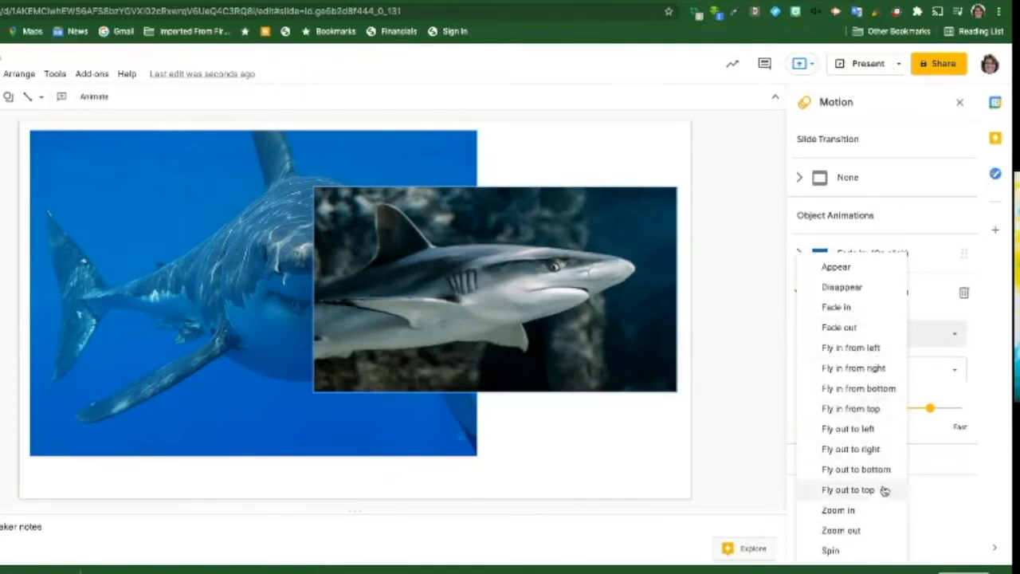
pyautogui.moveTo(858, 389)
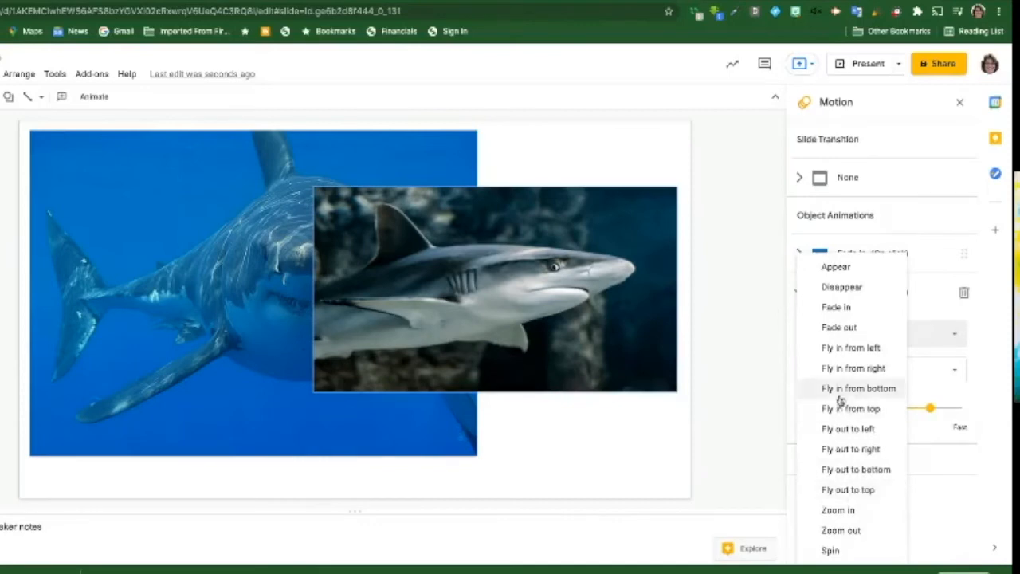
pyautogui.click(858, 389)
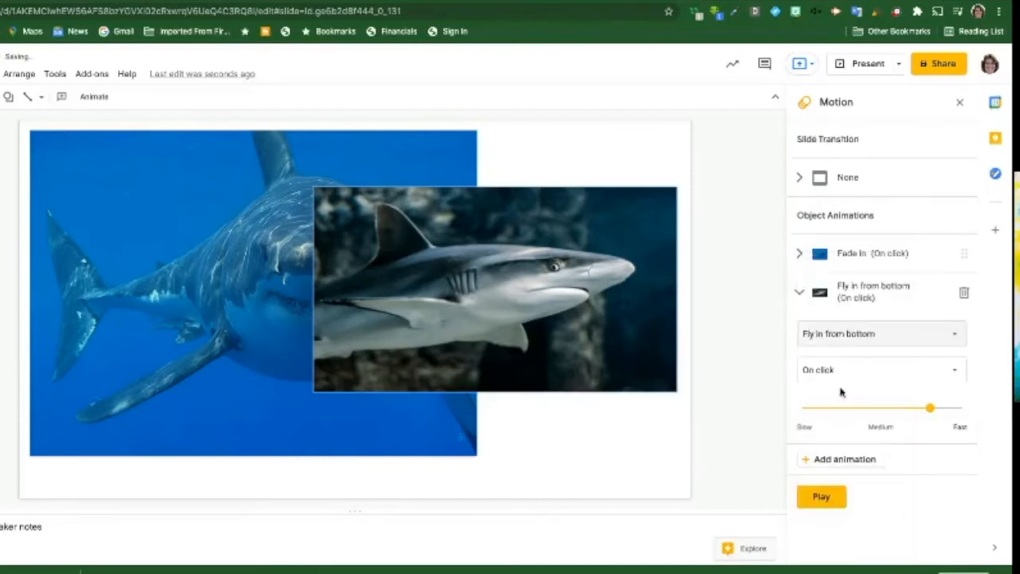
pyautogui.moveTo(928, 408); pyautogui.dragTo(883, 408)
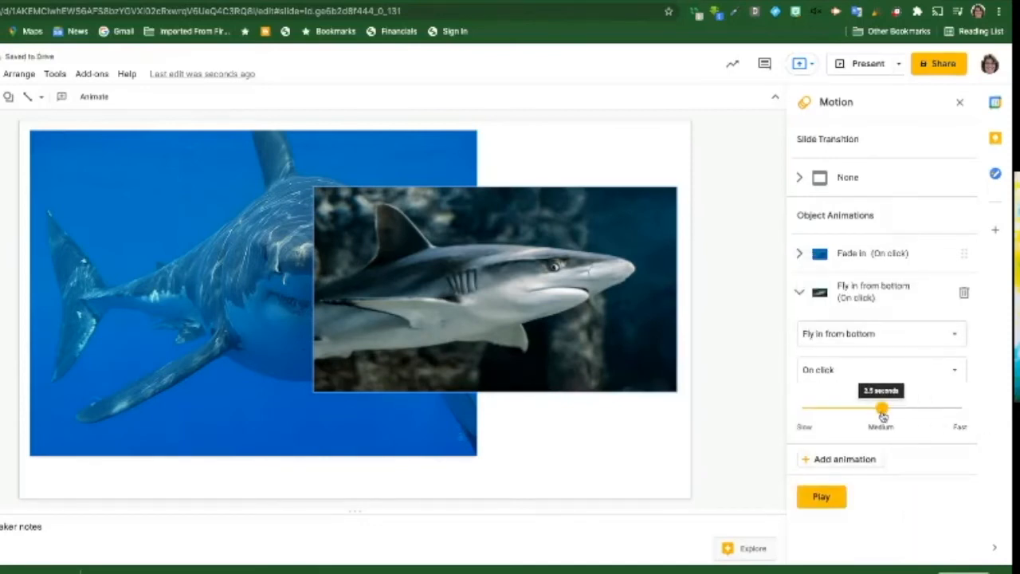
pyautogui.click(821, 496)
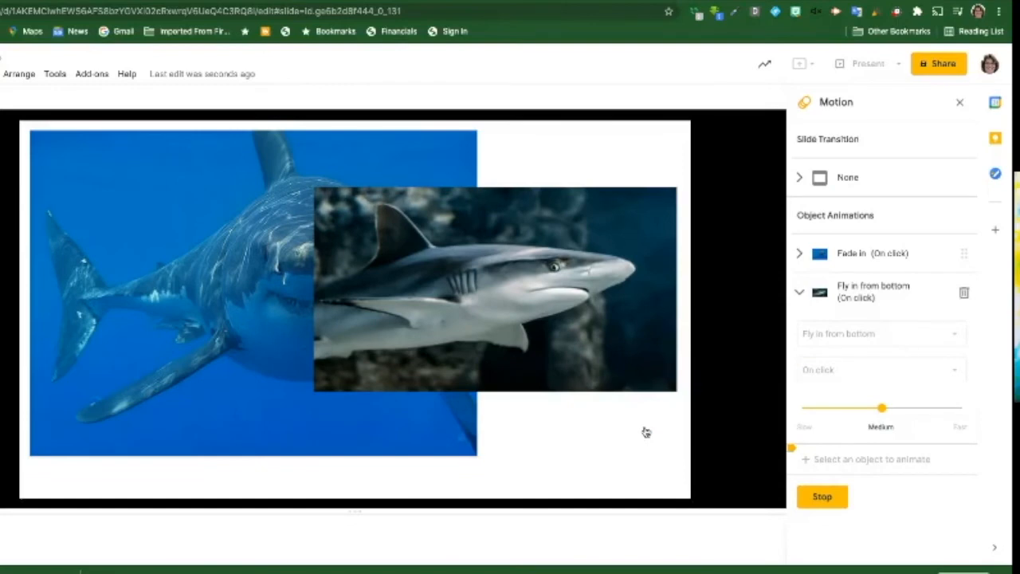
pyautogui.moveTo(781, 204)
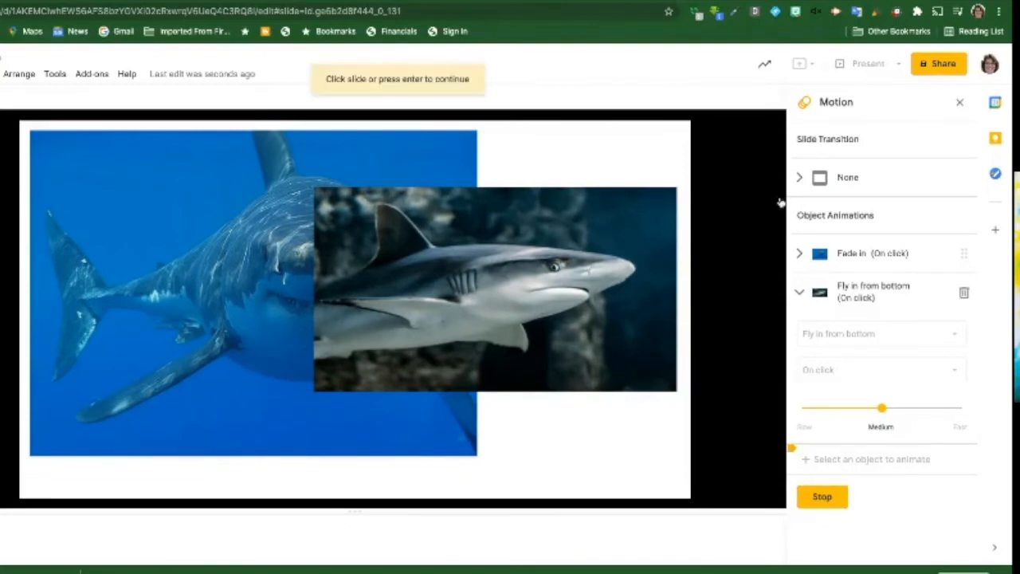
pyautogui.moveTo(494, 265)
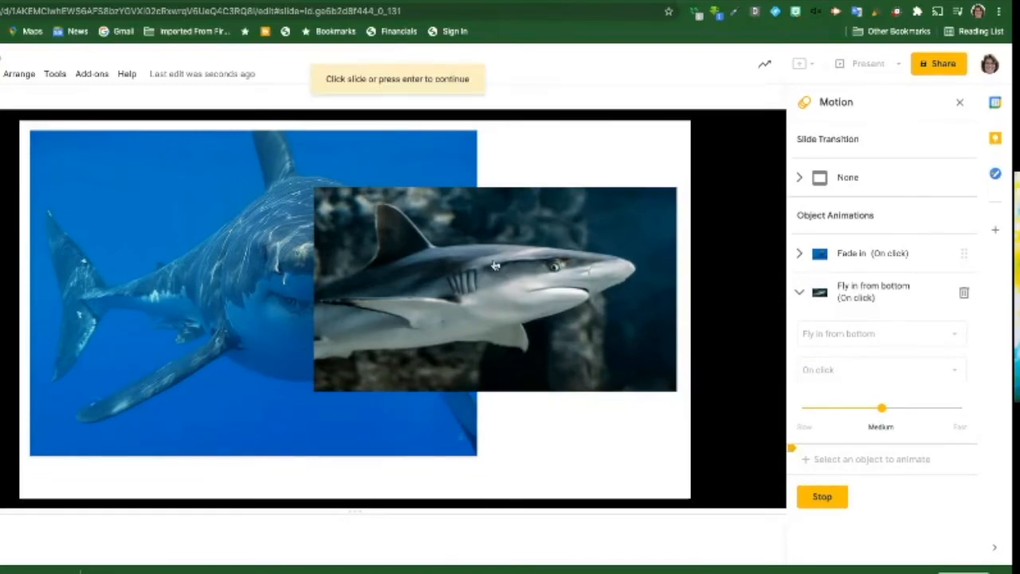